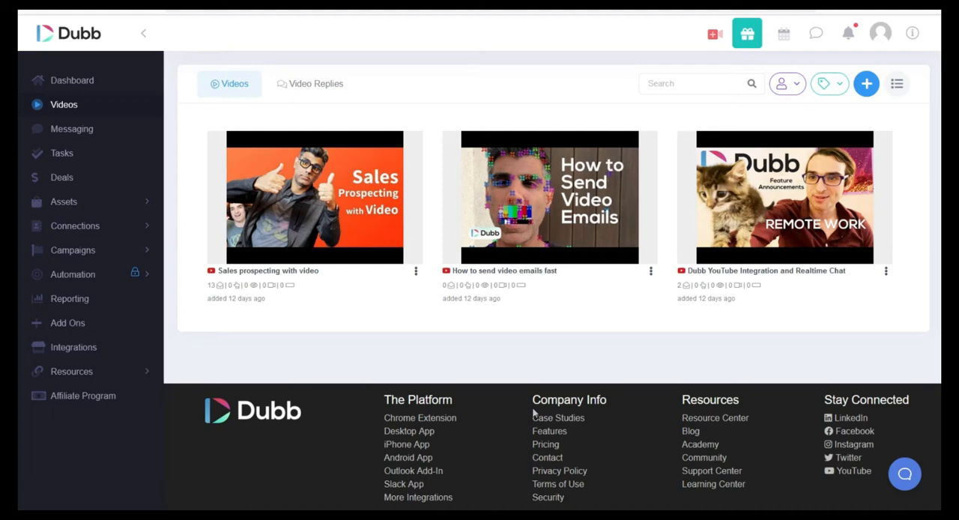
mouse_move(63, 104)
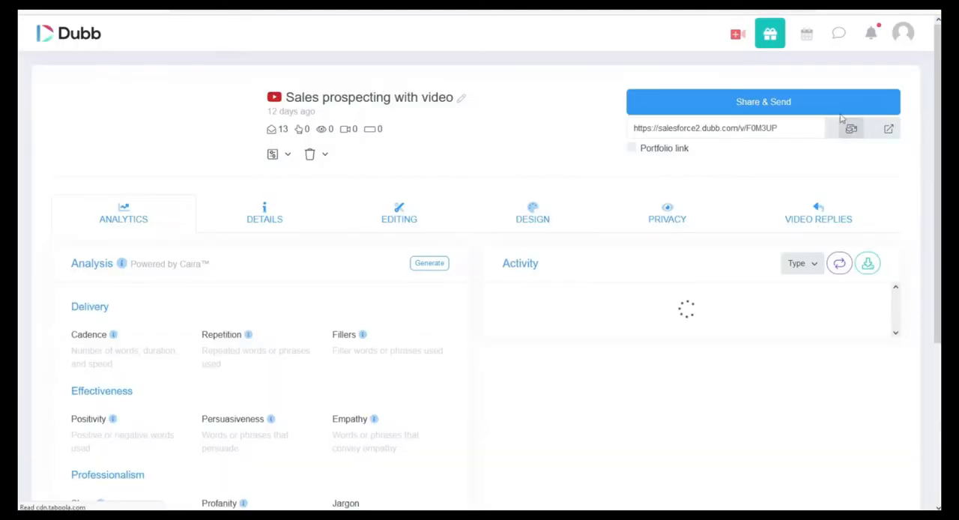
left_click(763, 102)
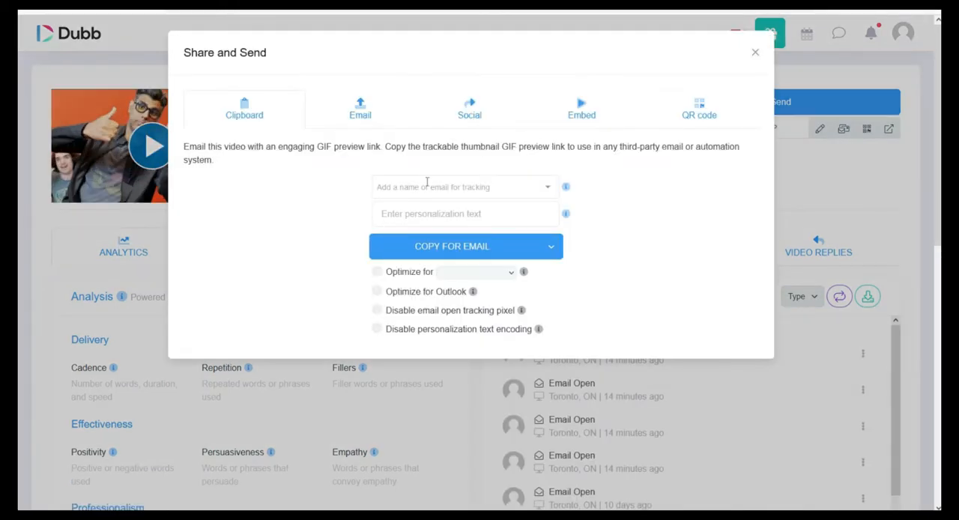
type("test@test.org")
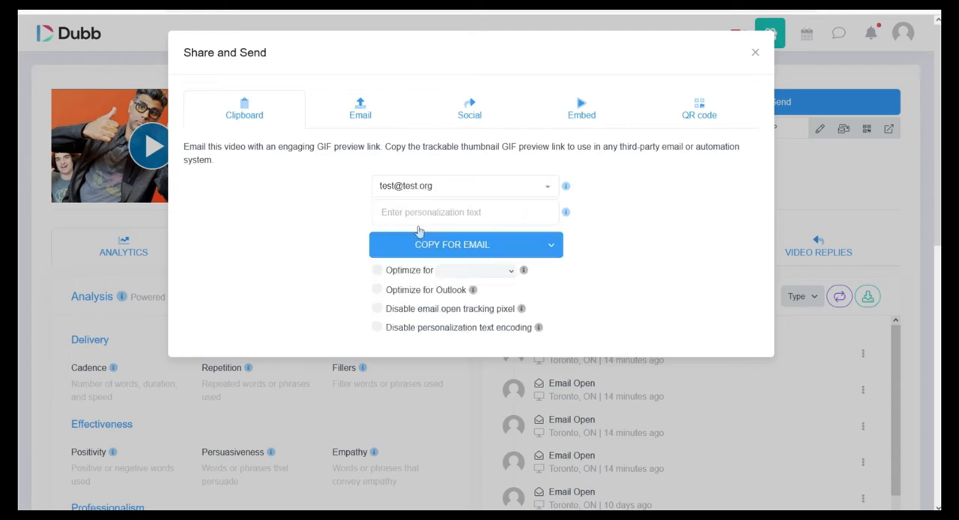
mouse_move(452, 244)
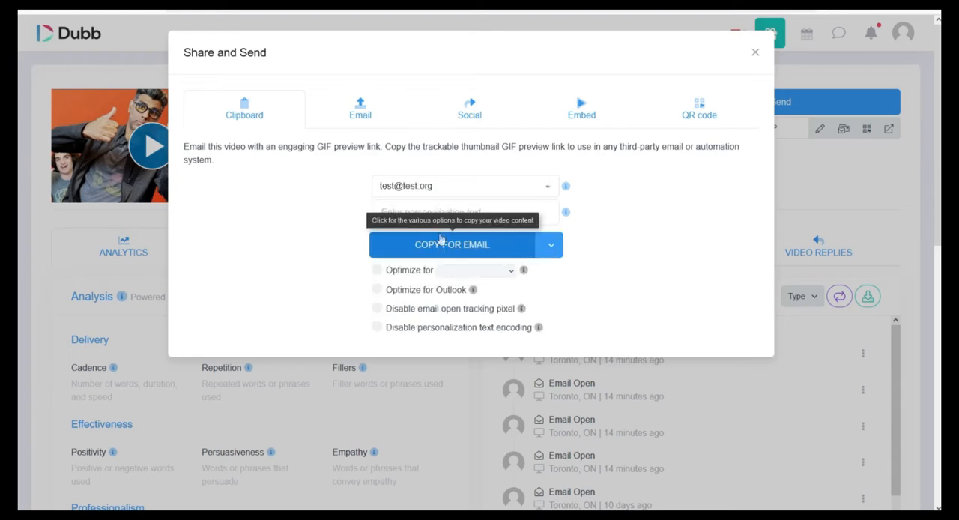
mouse_move(667, 209)
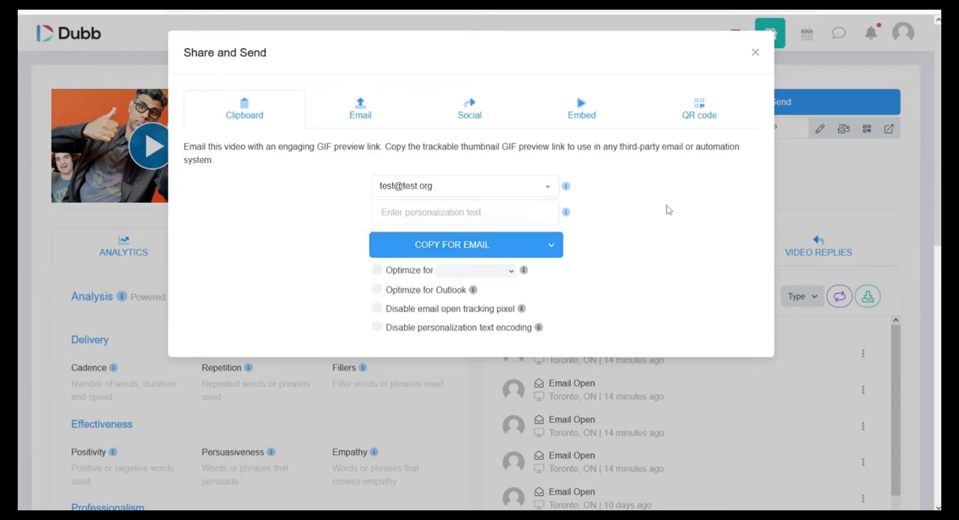
left_click(754, 53)
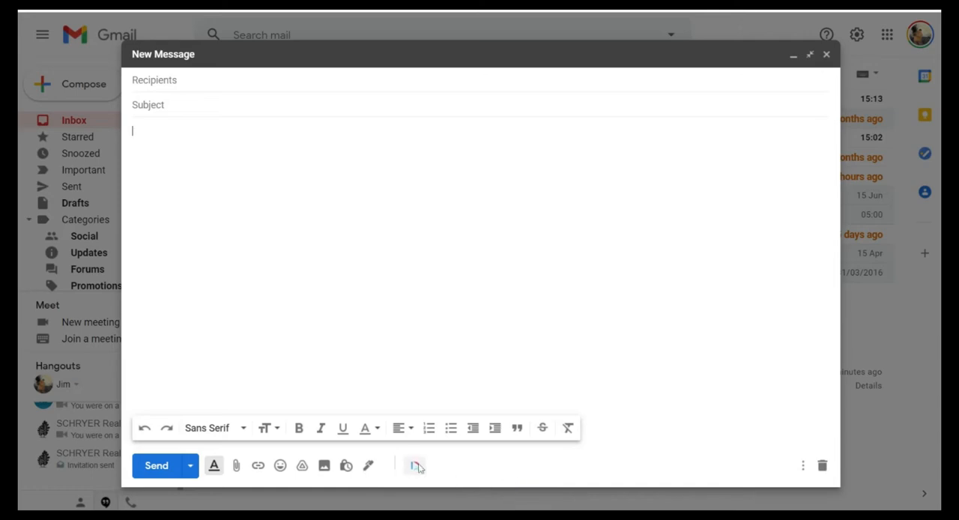
left_click(415, 465)
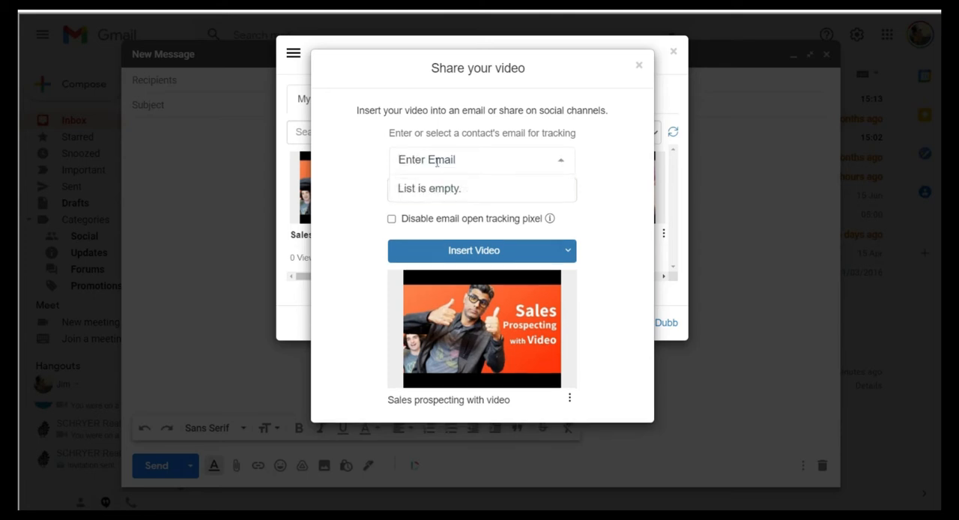
type("tre")
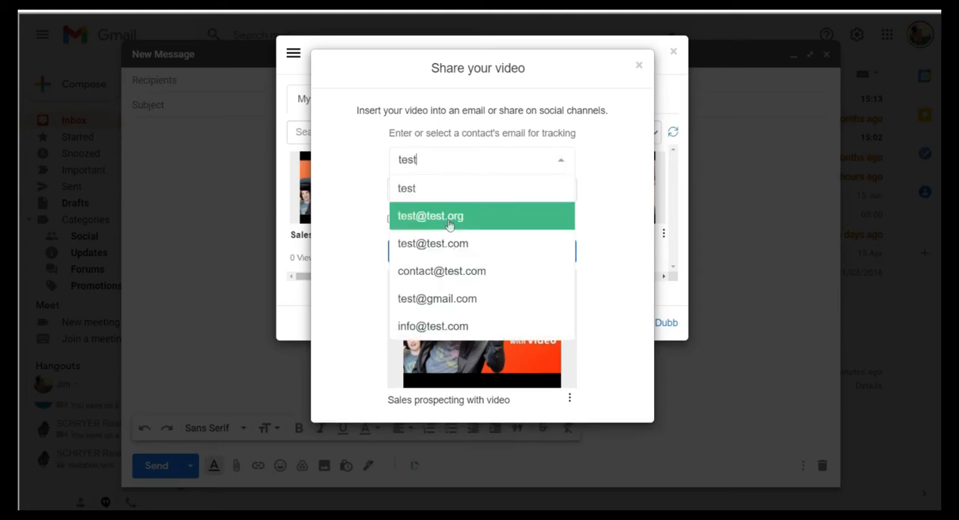
left_click(430, 216)
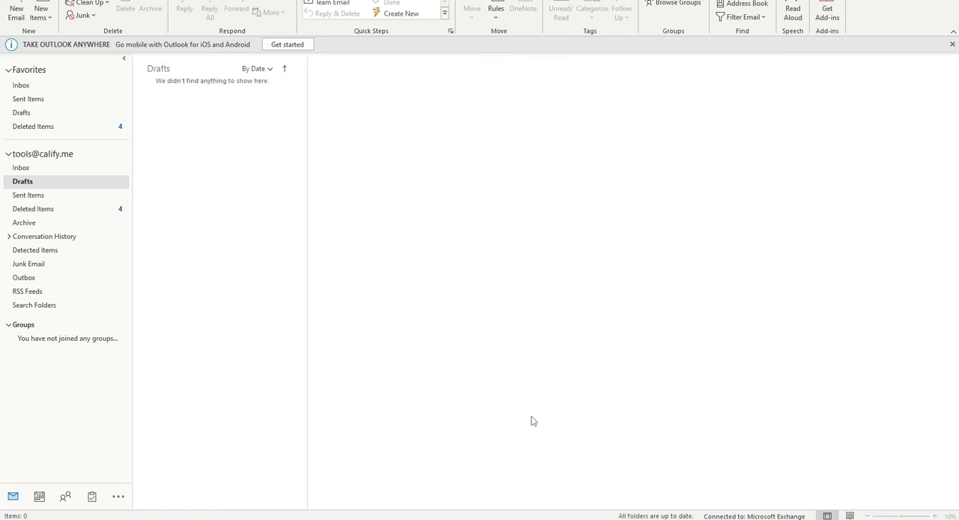
mouse_move(528, 415)
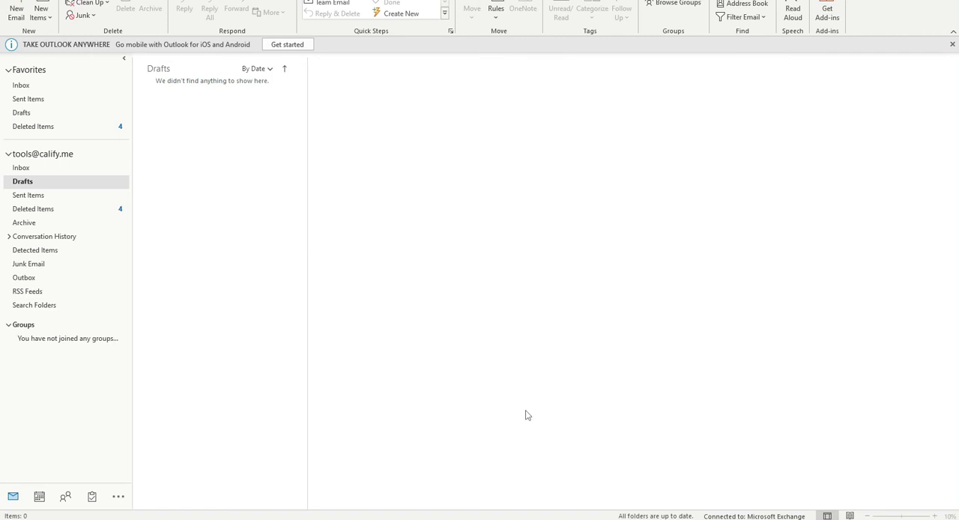
mouse_move(843, 6)
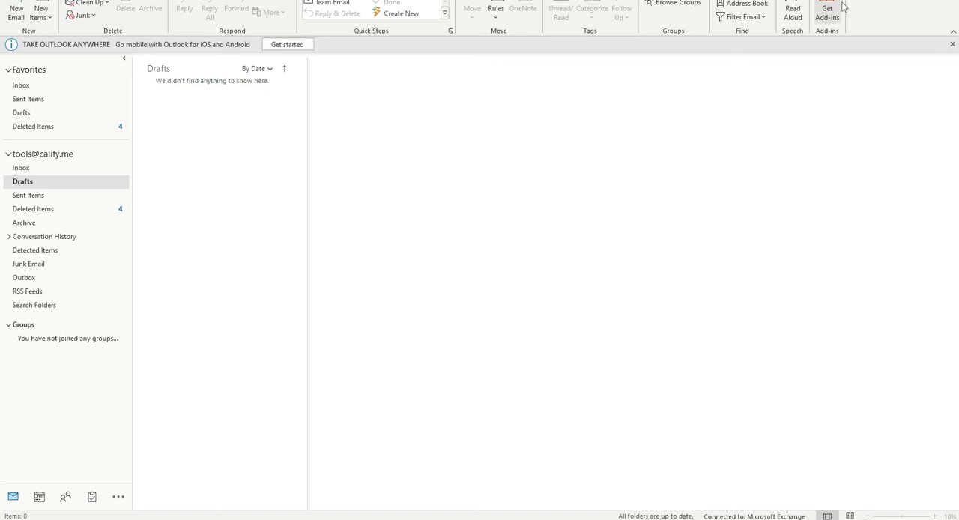
Find and add the Dubb - Video Messaging Platform add-in from Outlook's store, then close it.
left_click(827, 11)
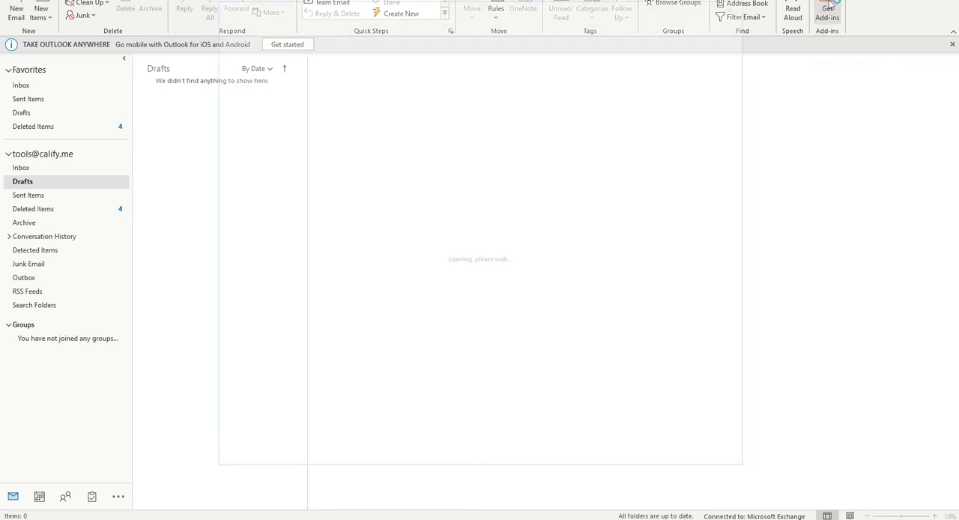
left_click(827, 9)
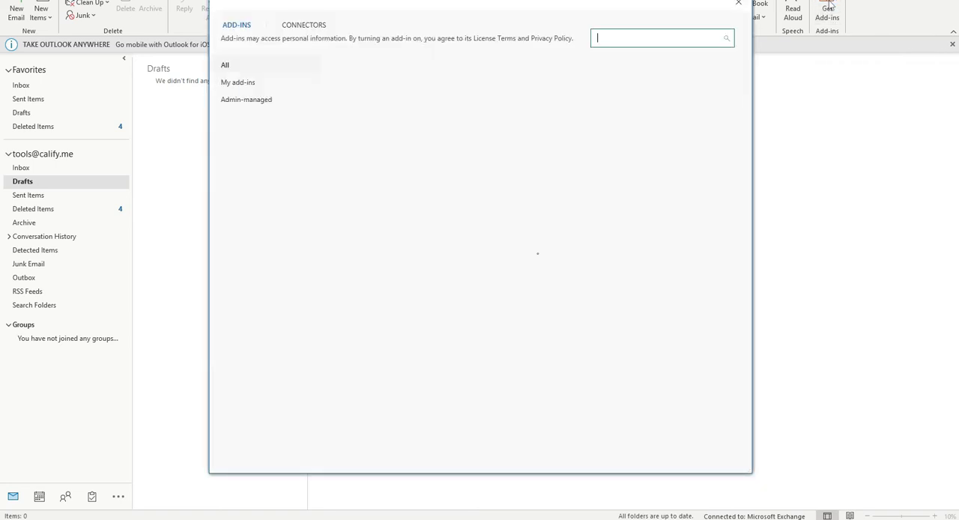
type("dubb")
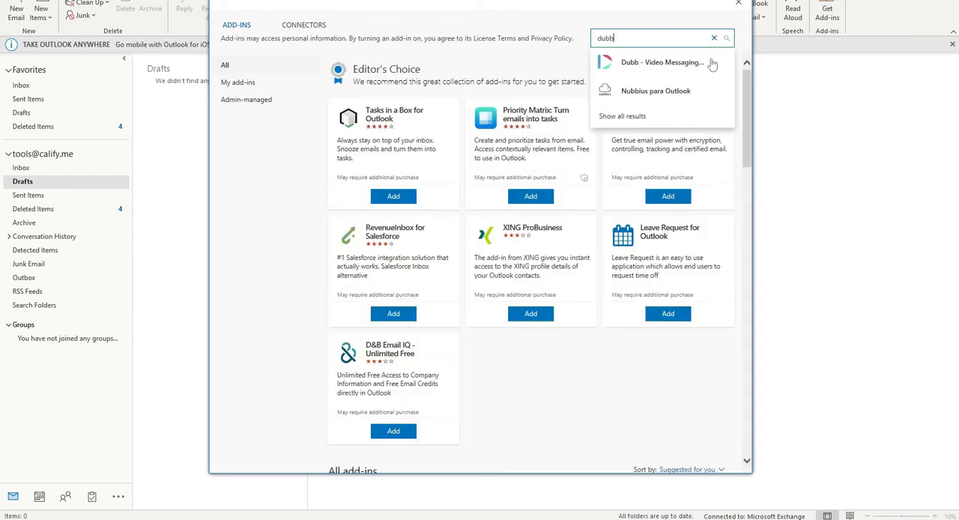
left_click(661, 62)
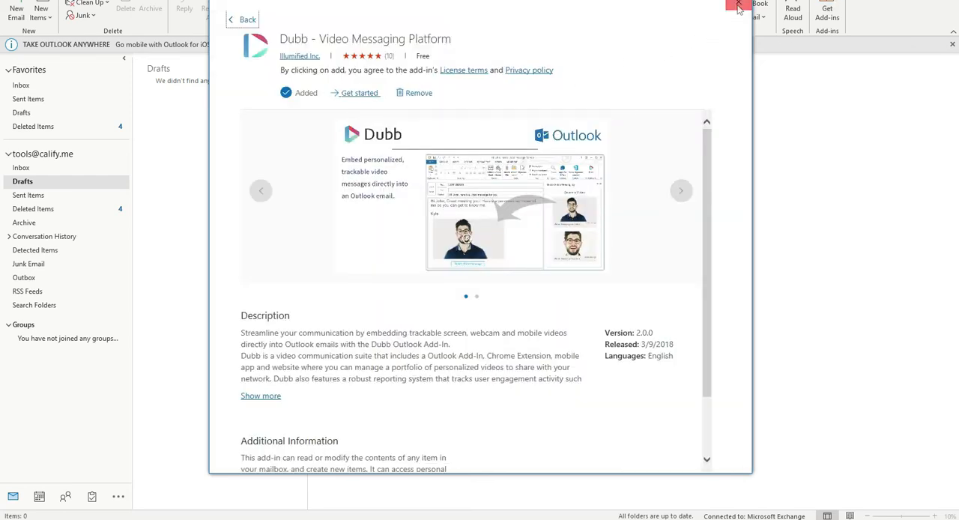
left_click(738, 6)
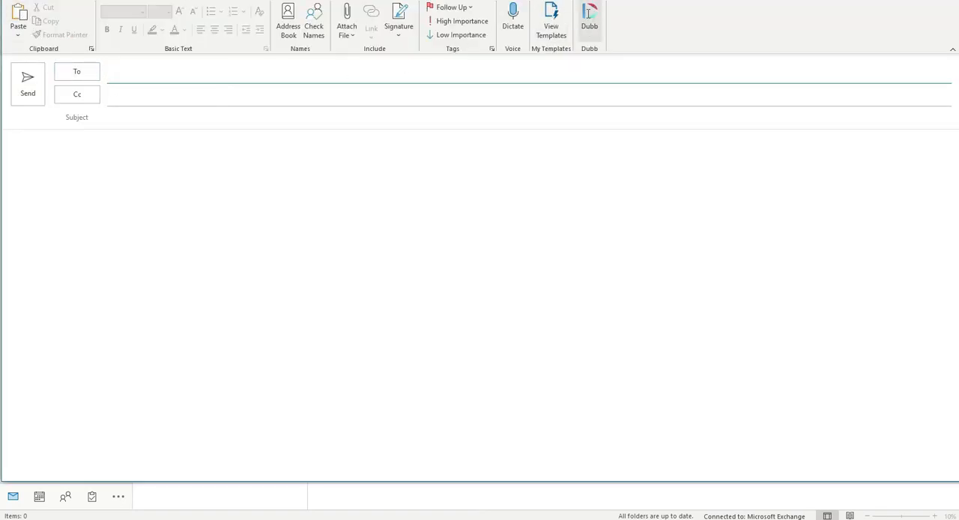
left_click(590, 15)
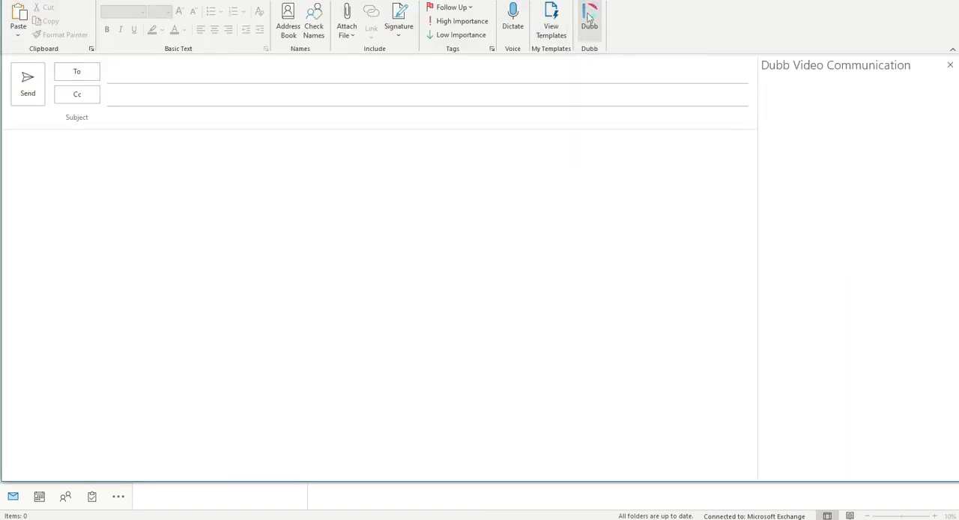
left_click(590, 15)
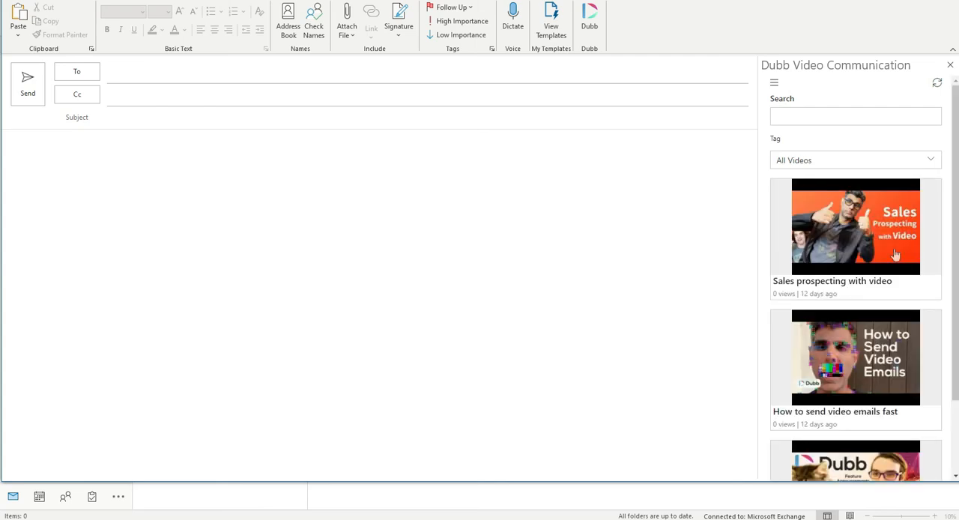
left_click(855, 226)
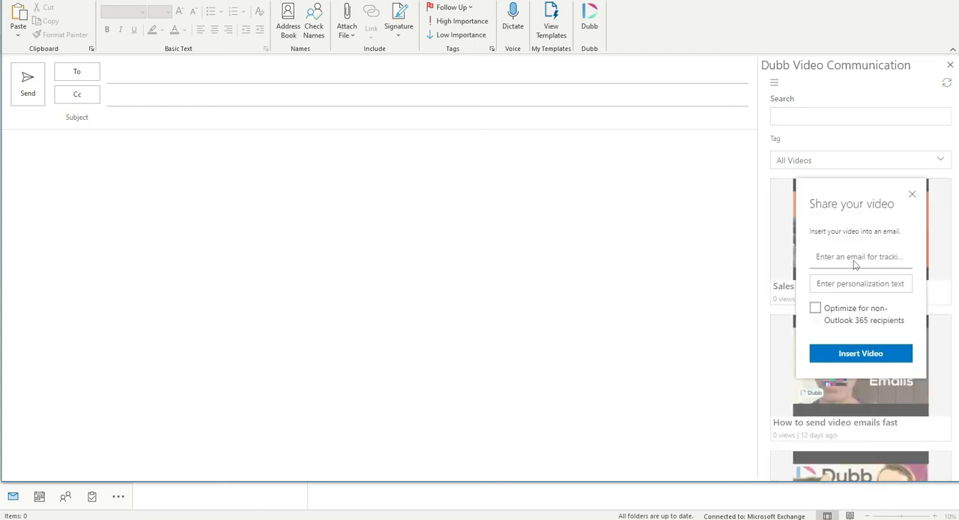
type("test@te")
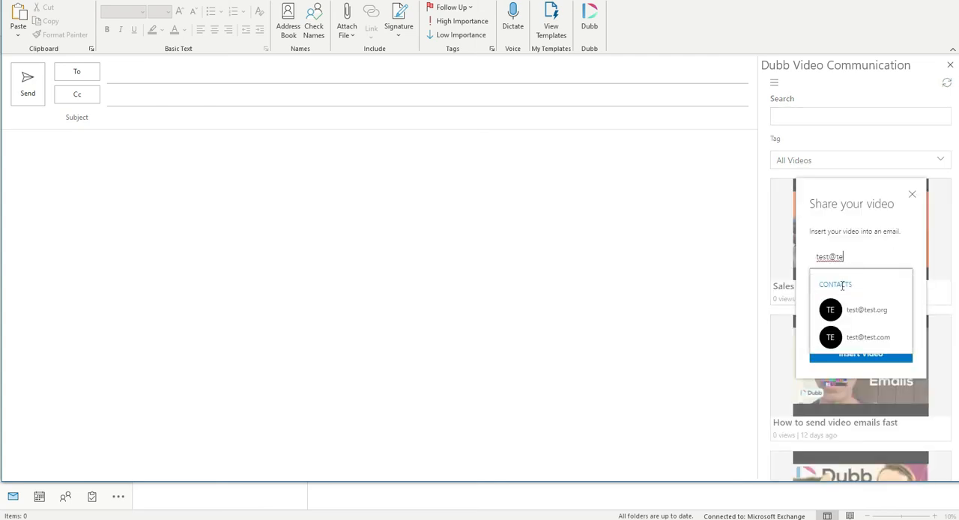
left_click(866, 309)
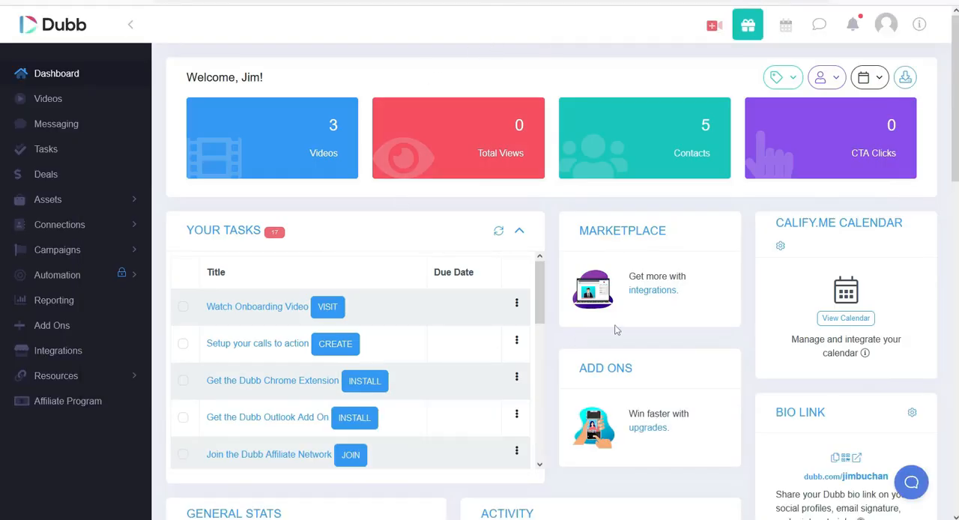
Scroll the Dubb dashboard down to the activity feed of email opens.
scroll("down", 3)
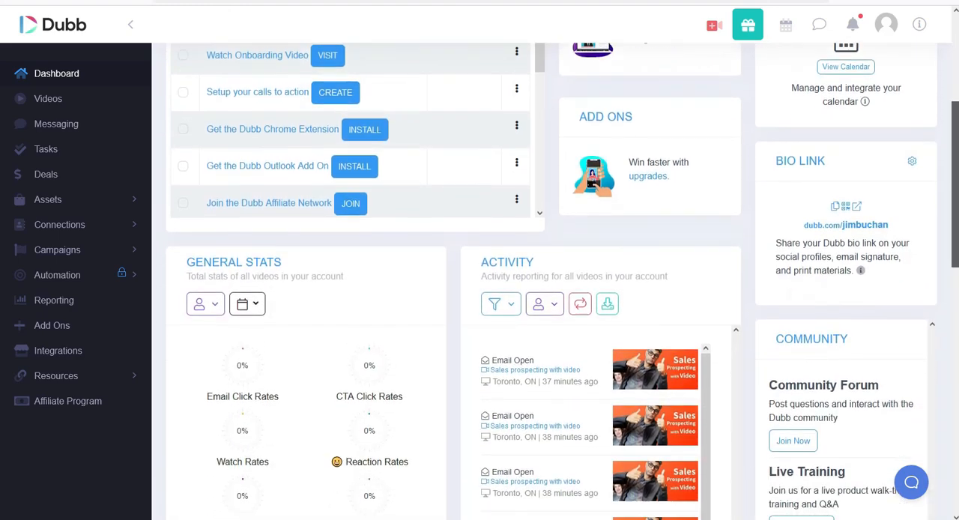
scroll("down", 3)
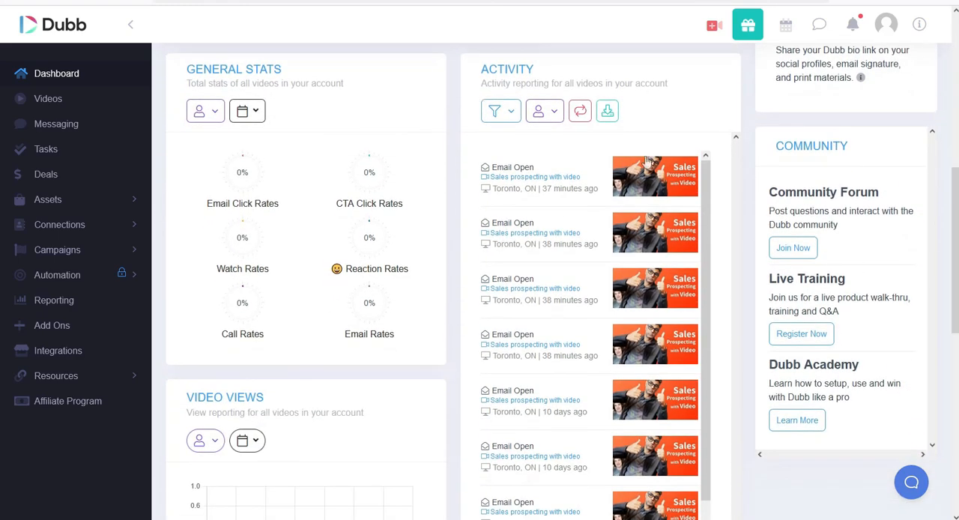
mouse_move(577, 162)
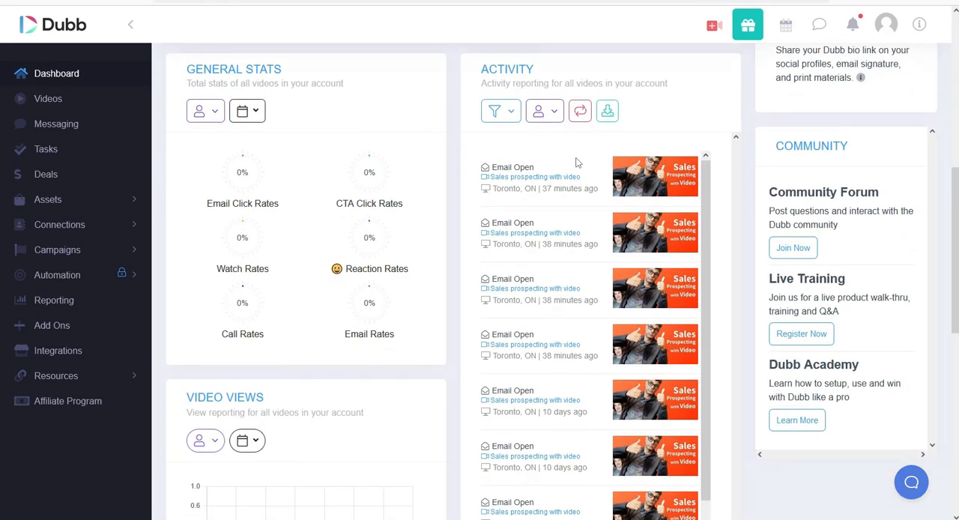